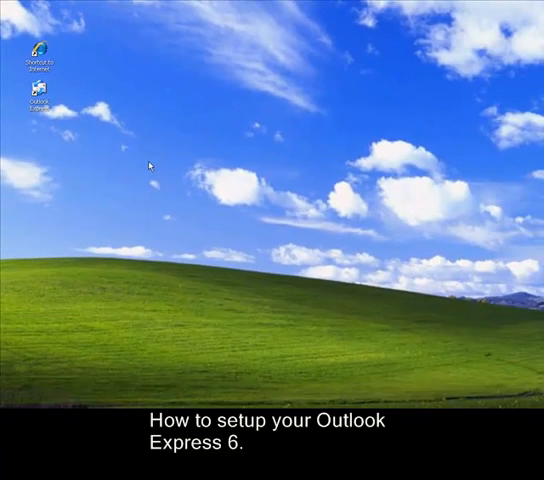
pyautogui.moveTo(40, 104)
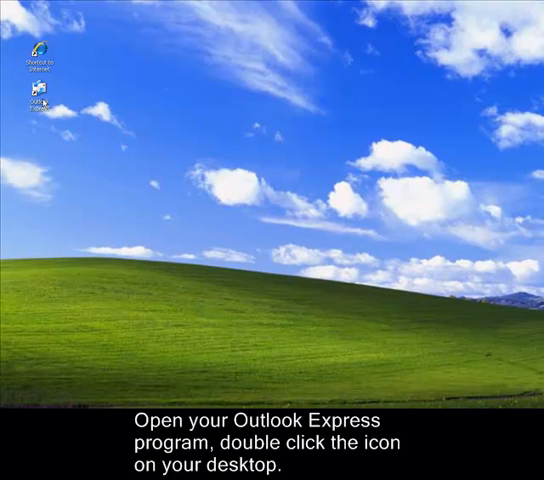
# Launch Outlook Express from its desktop icon to reach the start page with local folders
pyautogui.doubleClick(38, 96)
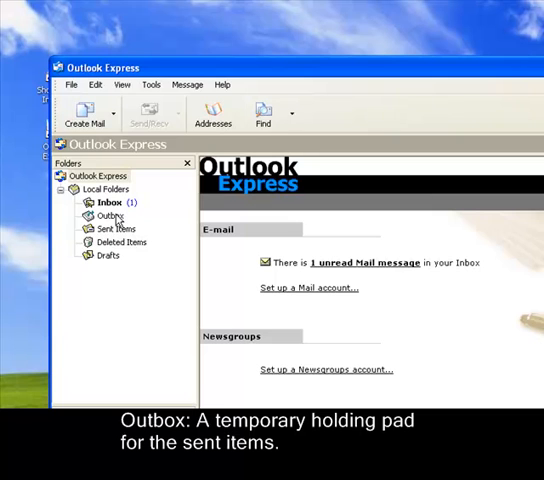
pyautogui.click(112, 228)
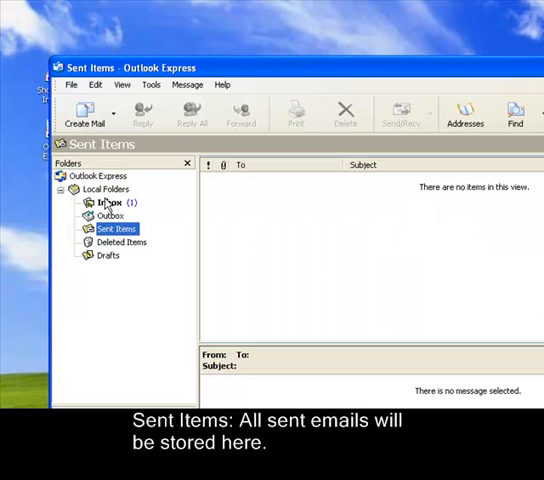
pyautogui.click(104, 200)
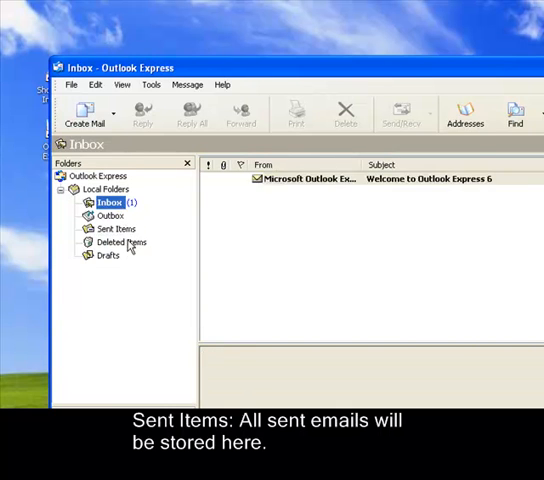
pyautogui.click(118, 242)
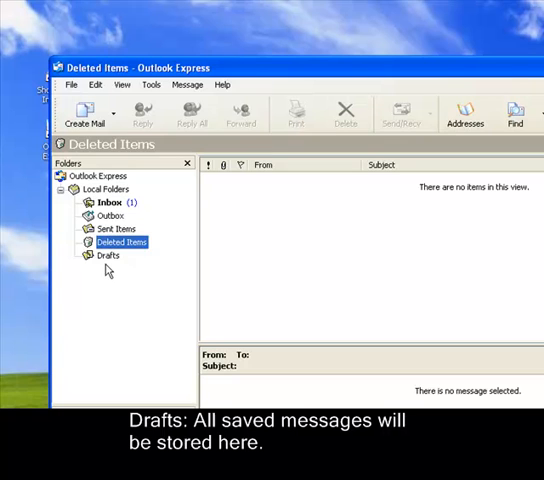
pyautogui.click(108, 256)
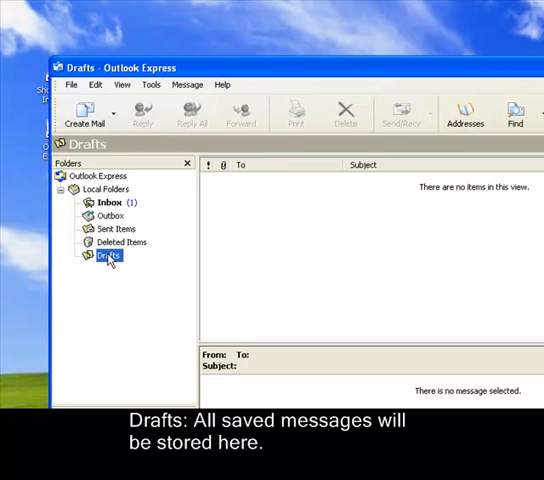
pyautogui.click(104, 202)
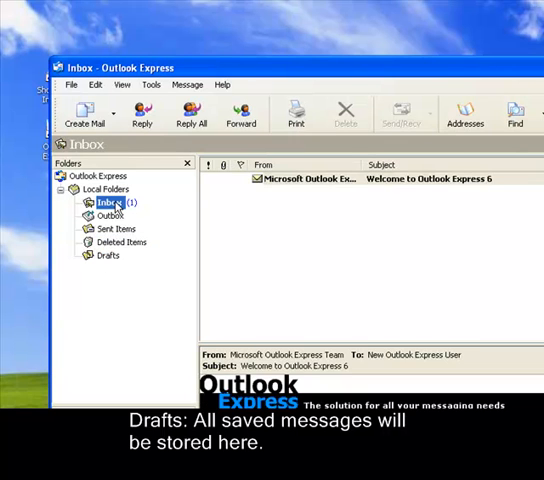
pyautogui.click(98, 176)
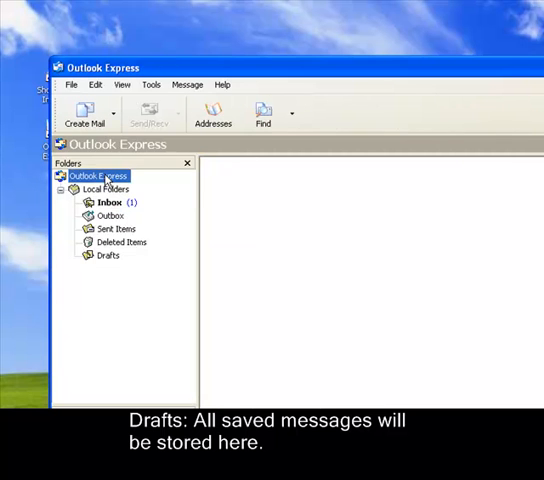
pyautogui.click(88, 176)
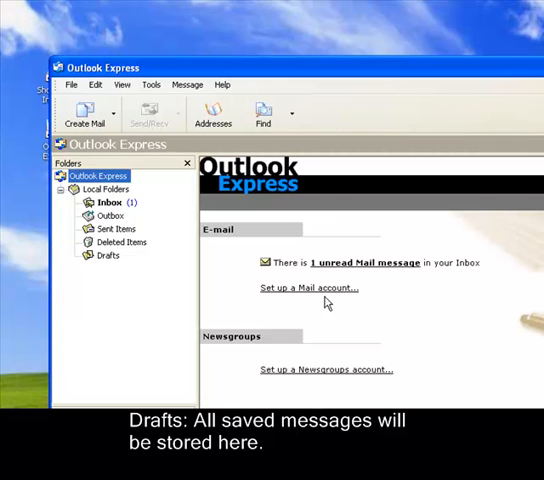
# Begin a new mail account, skip the display name, enter Test@test as e-mail and continue to server names
pyautogui.click(308, 288)
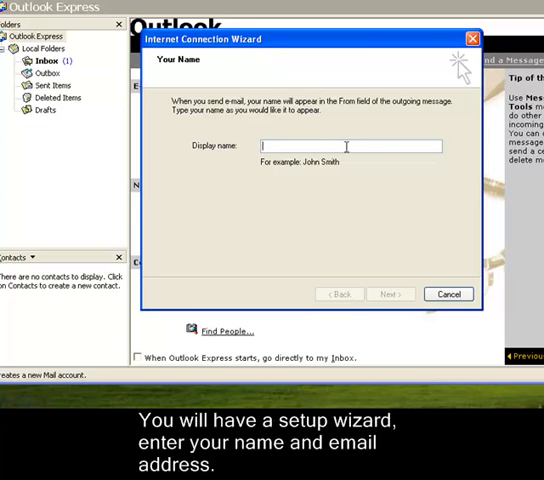
pyautogui.click(390, 292)
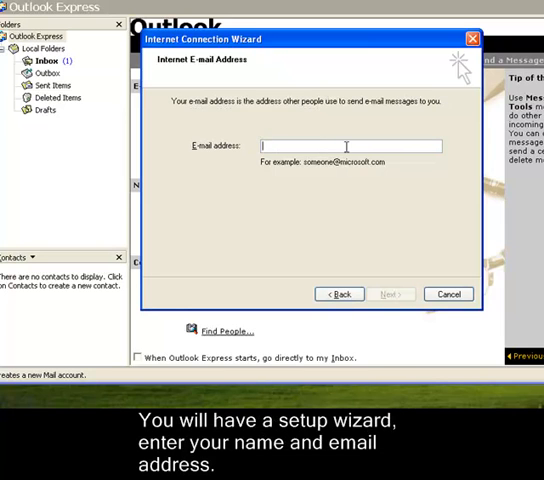
pyautogui.write('T')
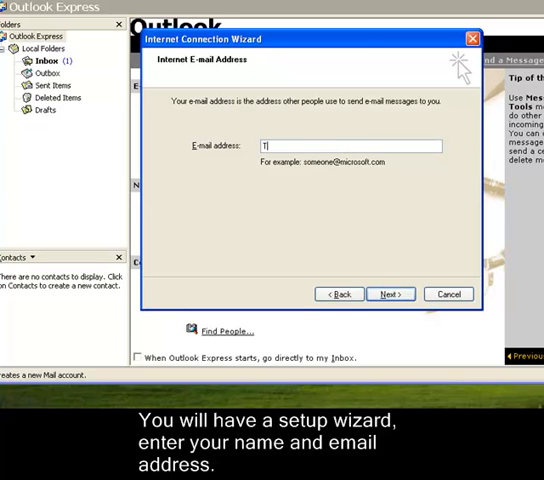
pyautogui.write('est@test')
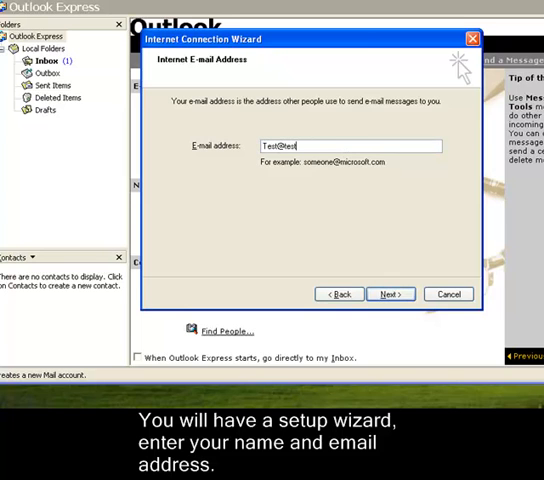
pyautogui.click(390, 294)
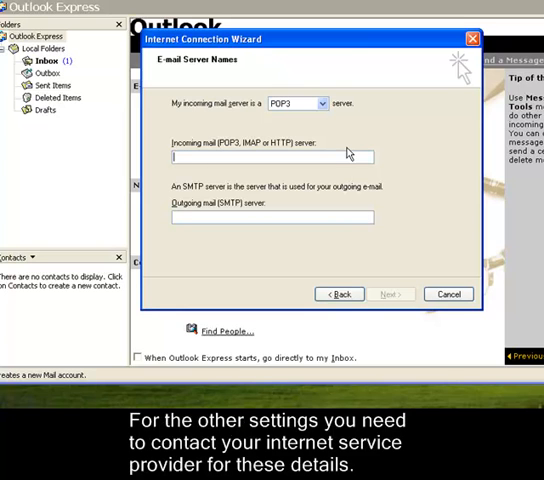
pyautogui.moveTo(158, 70)
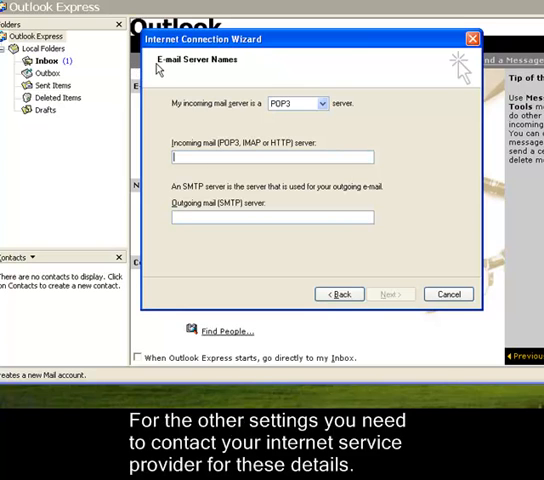
pyautogui.click(324, 104)
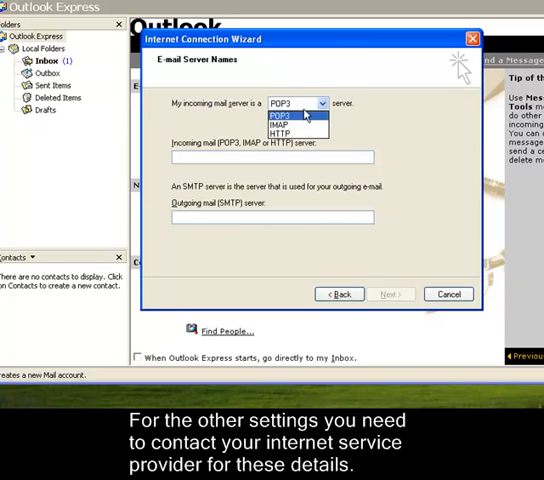
pyautogui.click(292, 126)
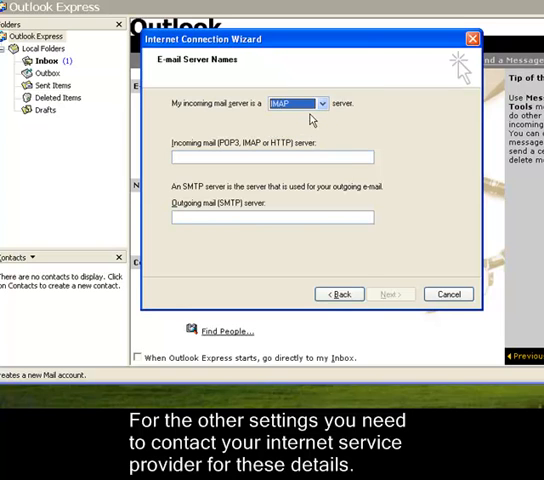
pyautogui.click(322, 104)
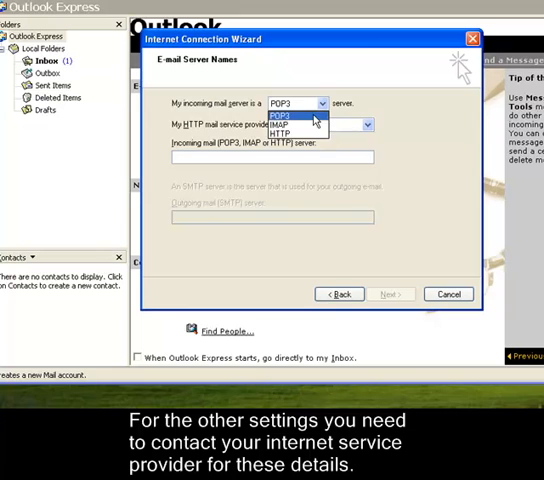
pyautogui.click(294, 112)
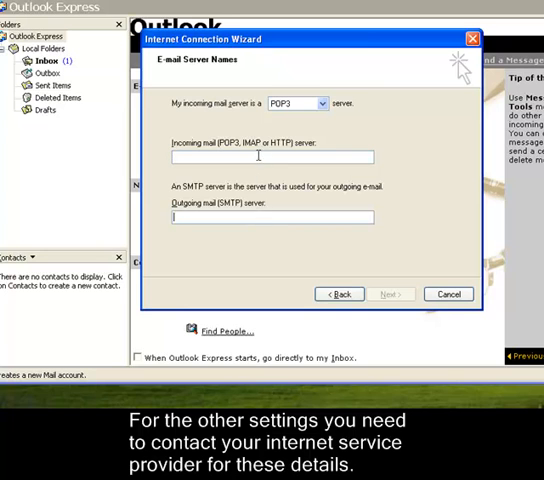
pyautogui.moveTo(262, 180)
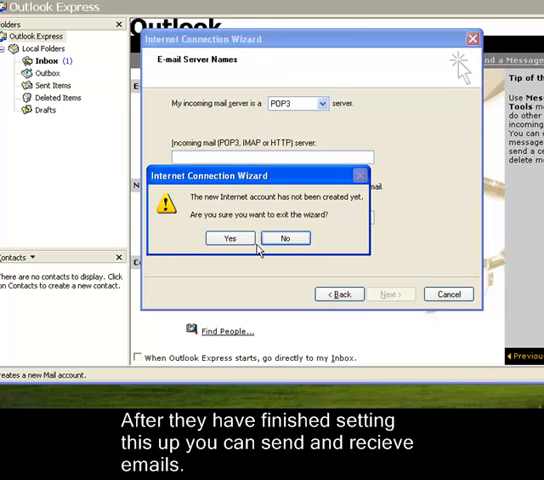
# Confirm exiting the Internet Connection Wizard without creating the account
pyautogui.click(232, 238)
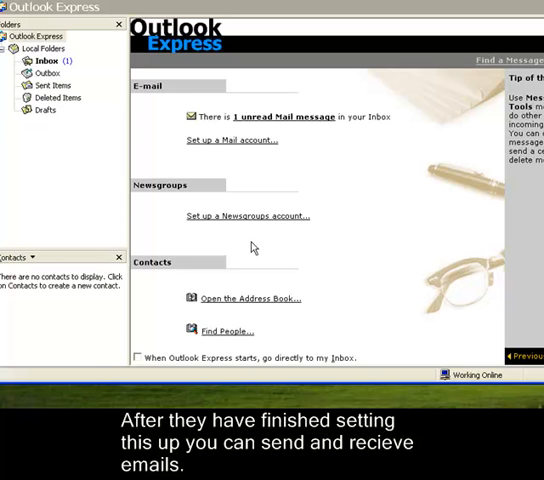